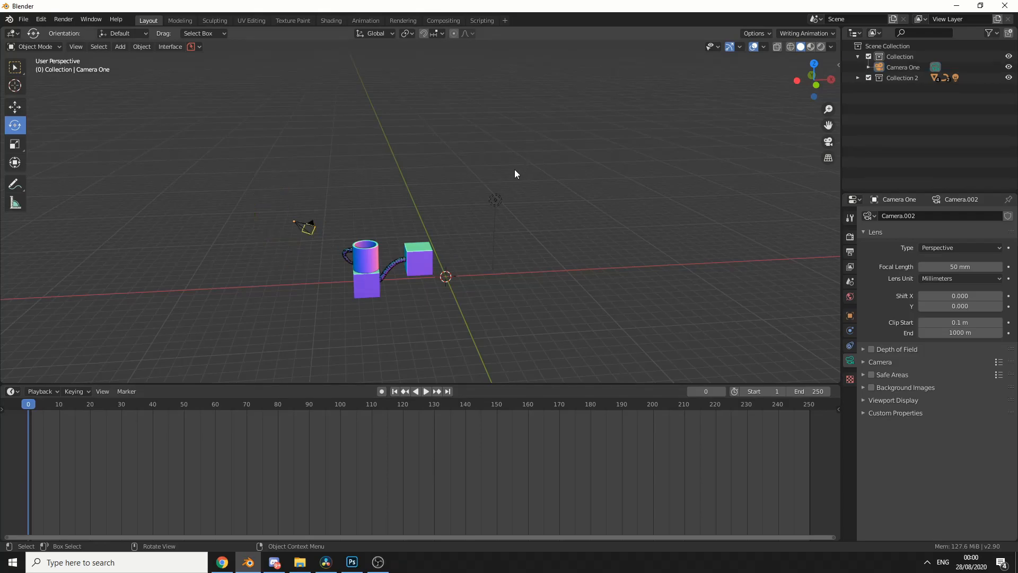
Add a camera named Camera Two, then duplicate it as Camera Three aimed at the objects.
{"action": "left_click", "coordinate": [120, 46]}
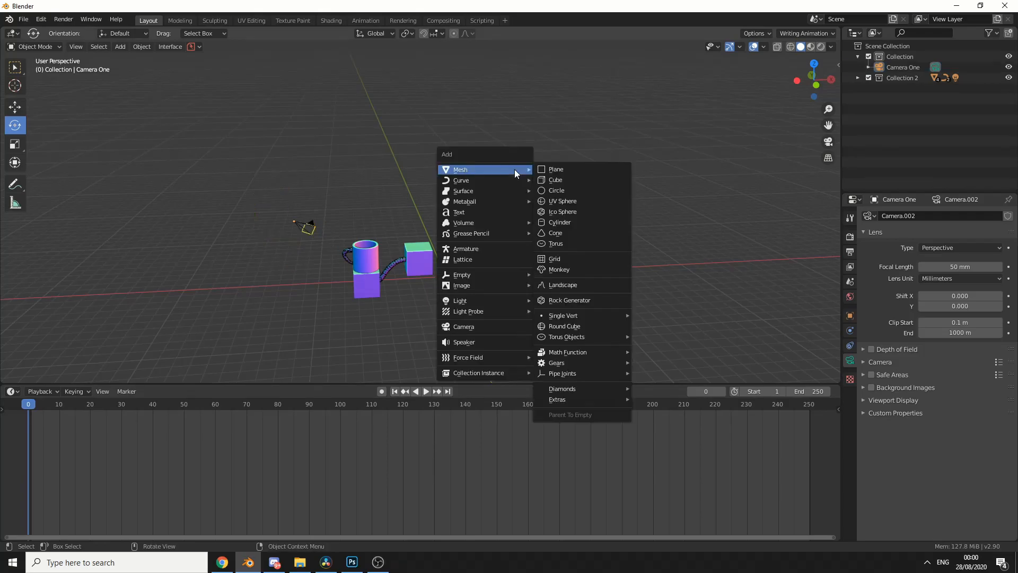
{"action": "left_click", "coordinate": [463, 326]}
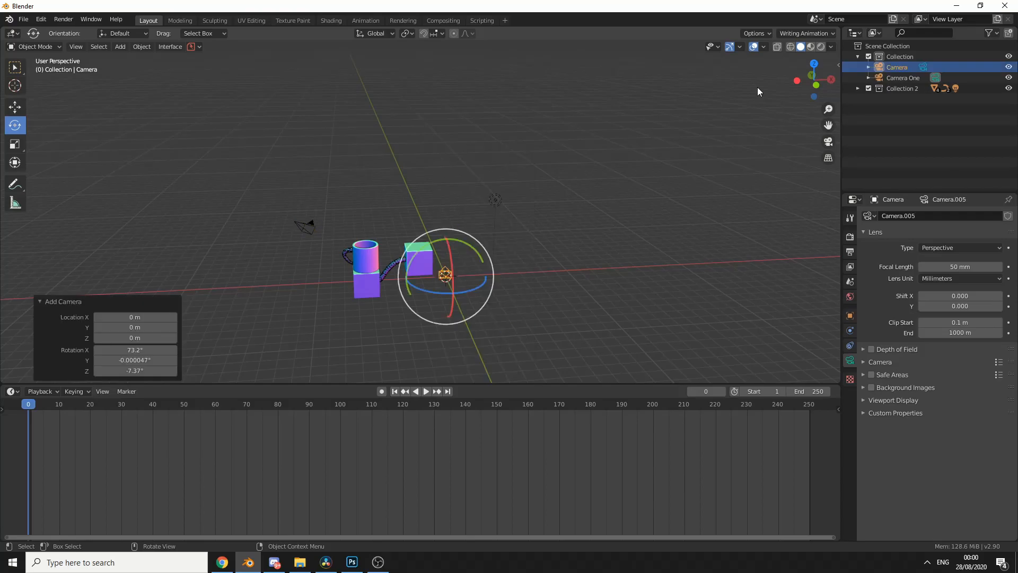
{"action": "double_click", "coordinate": [897, 67]}
{"action": "type", "text": " Two"}
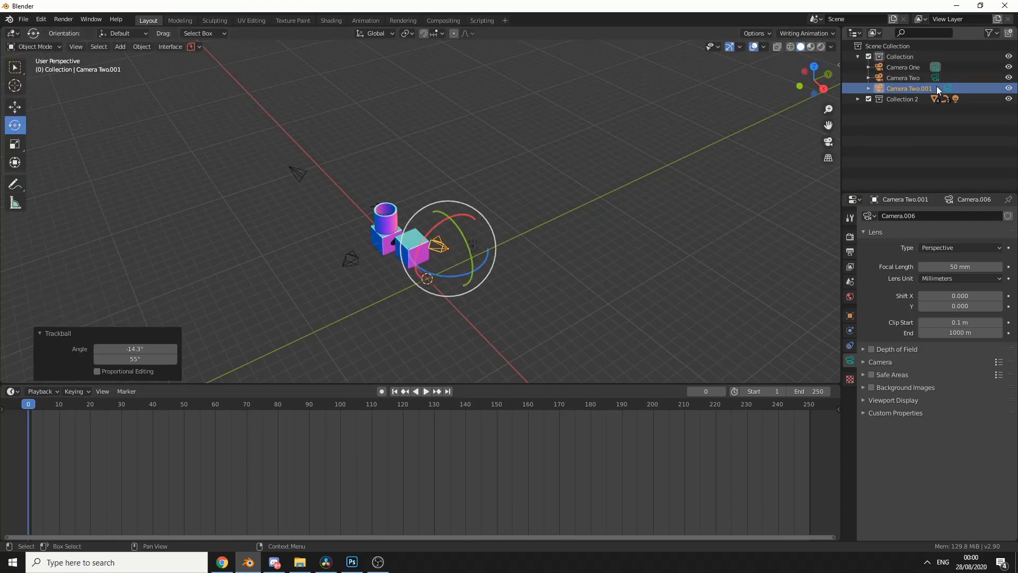
{"action": "double_click", "coordinate": [909, 88]}
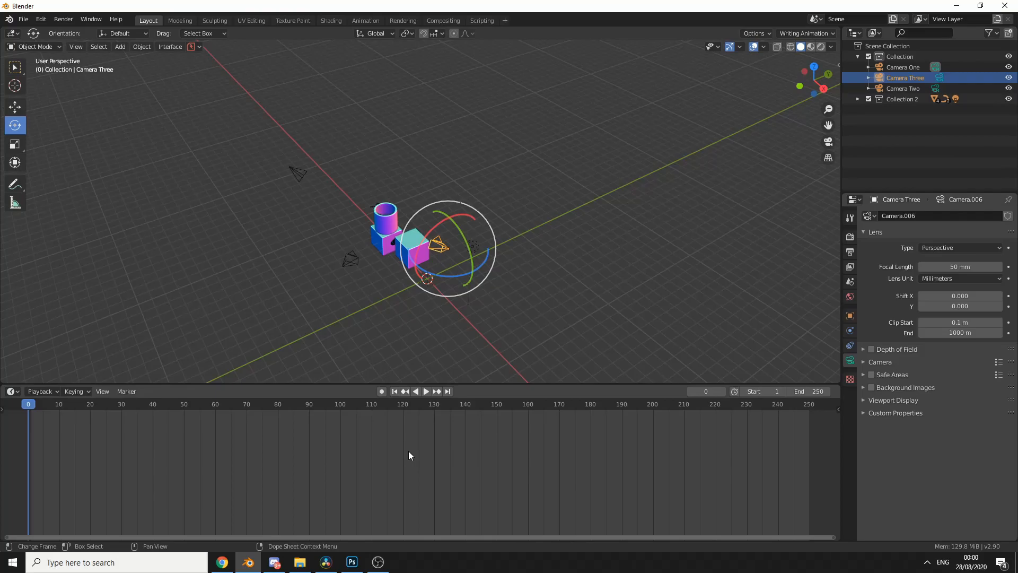
{"action": "mouse_move", "coordinate": [98, 446]}
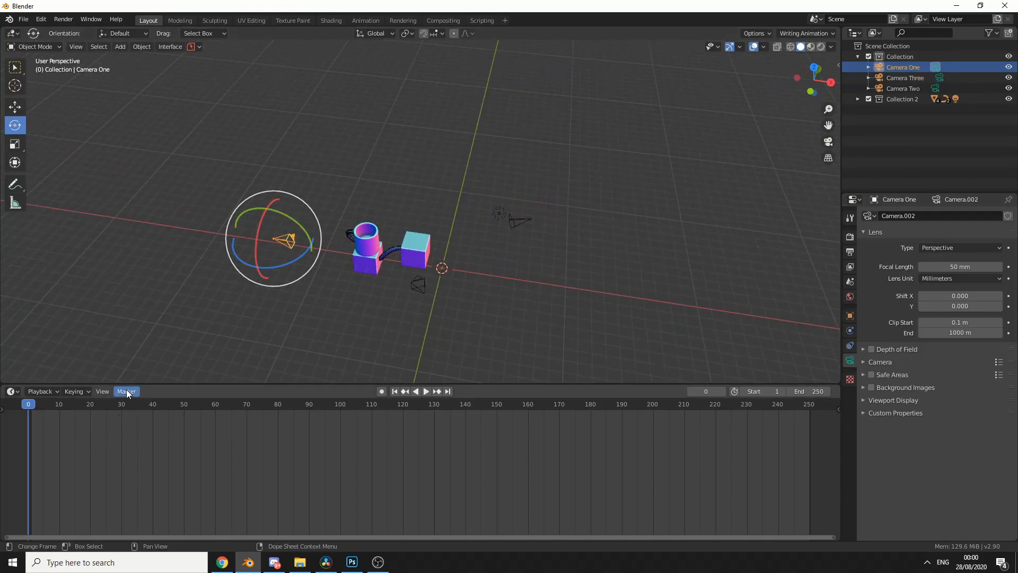
Add timeline marker F_00 at frame 0 with Camera One active.
{"action": "left_click", "coordinate": [126, 391]}
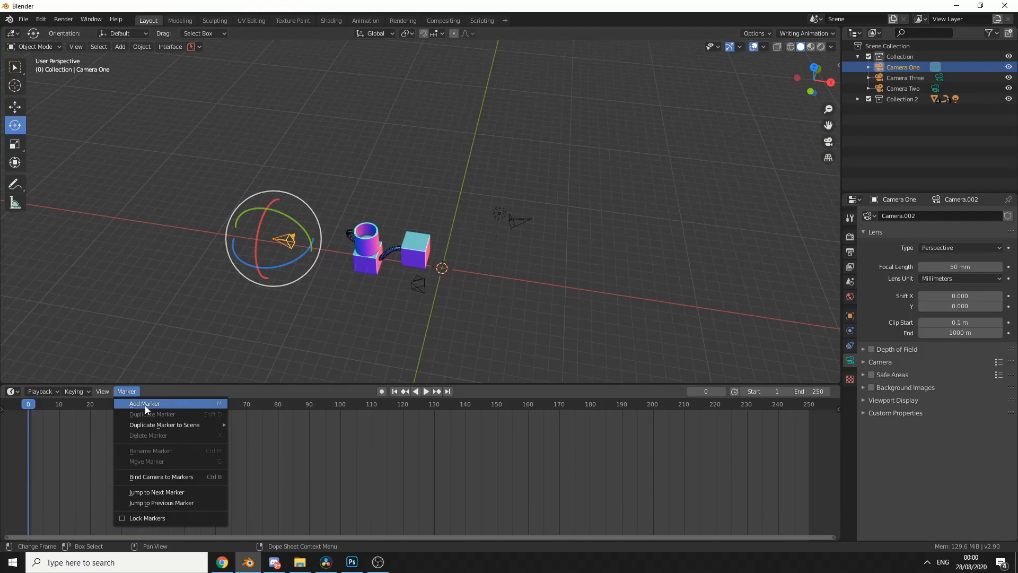
{"action": "left_click", "coordinate": [143, 403]}
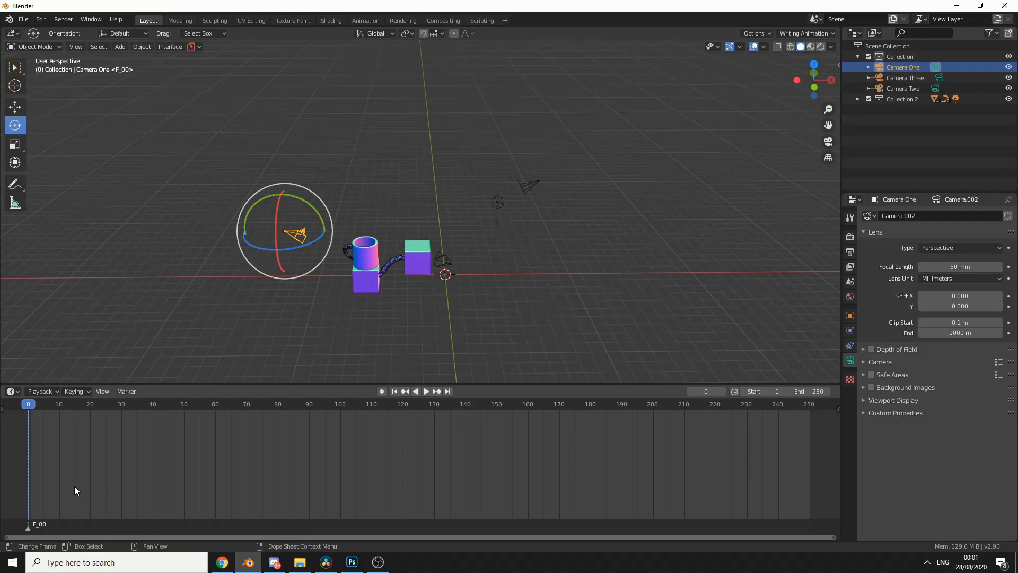
{"action": "mouse_move", "coordinate": [282, 493]}
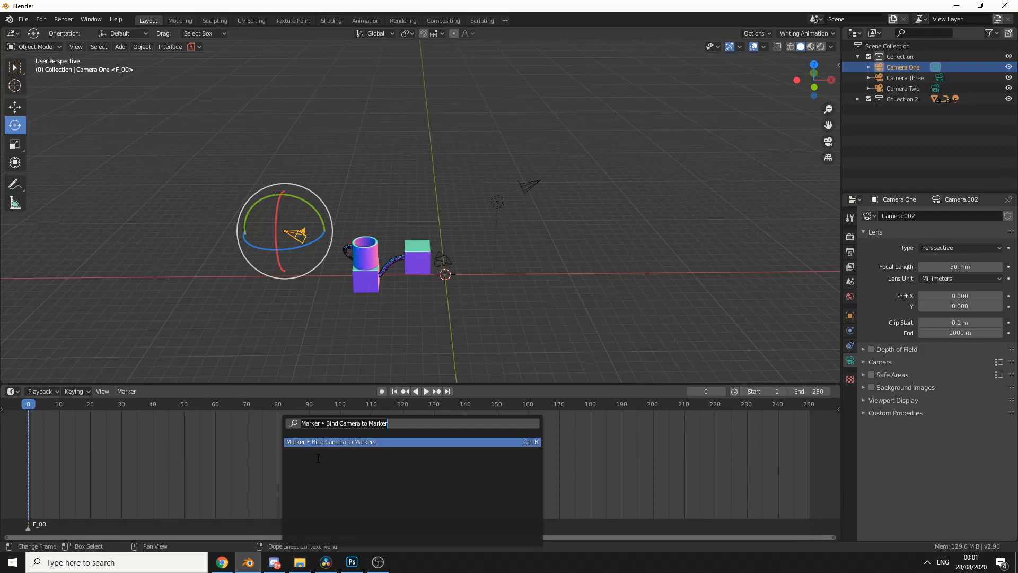
Bind Camera One to the frame-0 marker so it reads Camera One.
{"action": "left_click", "coordinate": [343, 441]}
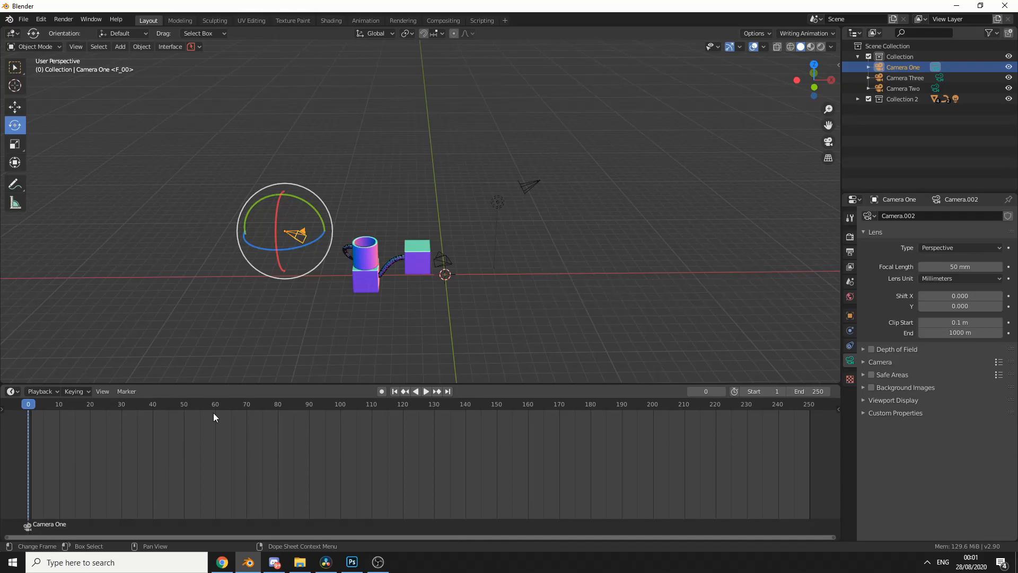
Bind Camera Two to a frame-60 marker and Camera Three to a frame-120 marker.
{"action": "left_click", "coordinate": [215, 403]}
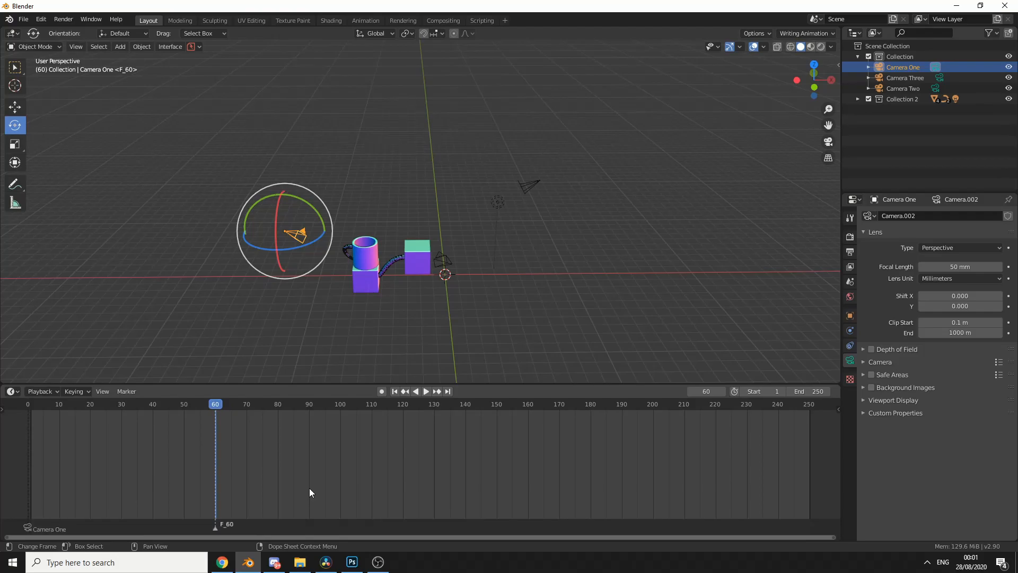
{"action": "mouse_move", "coordinate": [375, 485]}
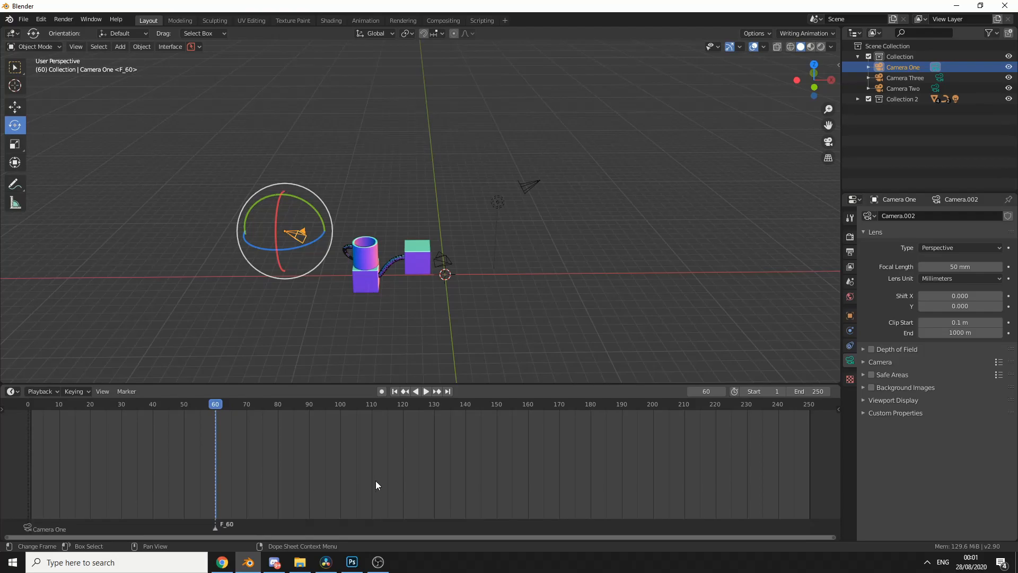
{"action": "left_click", "coordinate": [902, 88]}
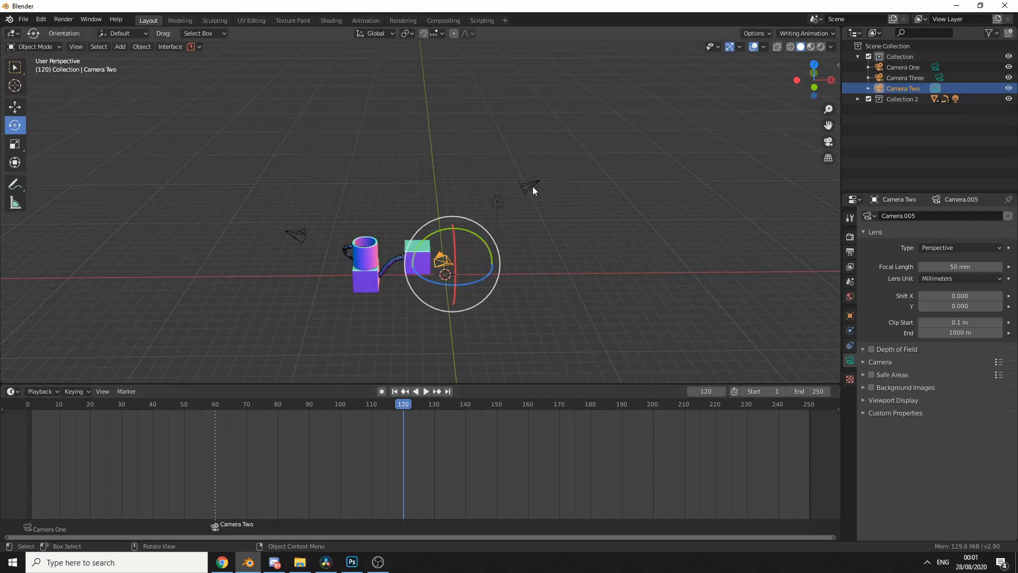
{"action": "left_click", "coordinate": [904, 78]}
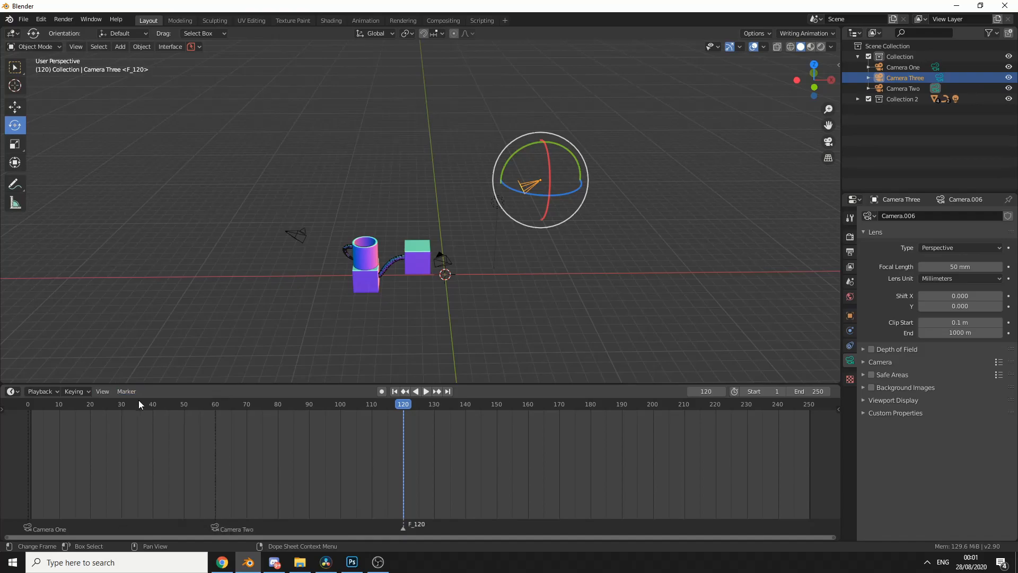
{"action": "mouse_move", "coordinate": [341, 435]}
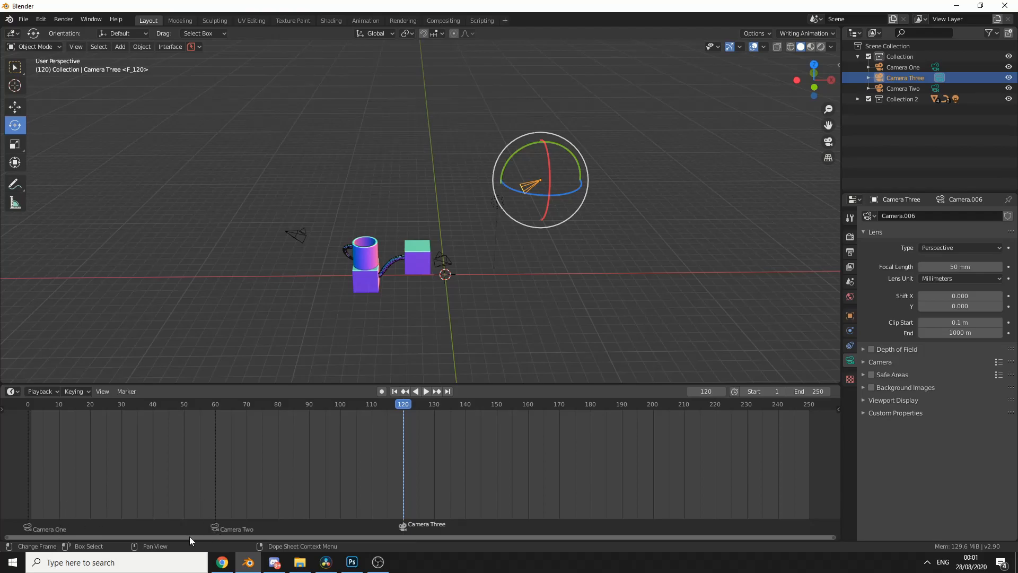
{"action": "mouse_move", "coordinate": [458, 510]}
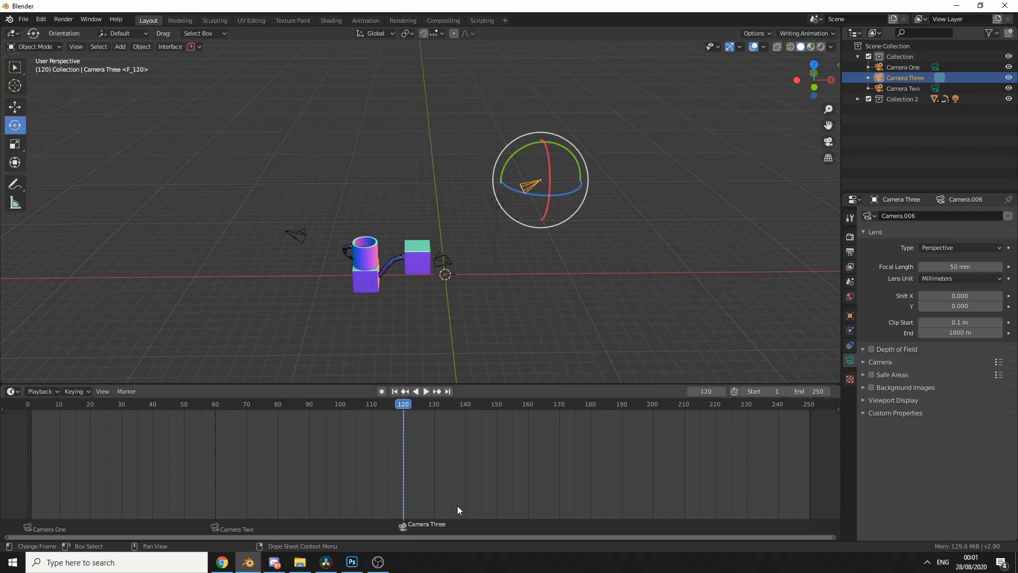
{"action": "left_click", "coordinate": [902, 67]}
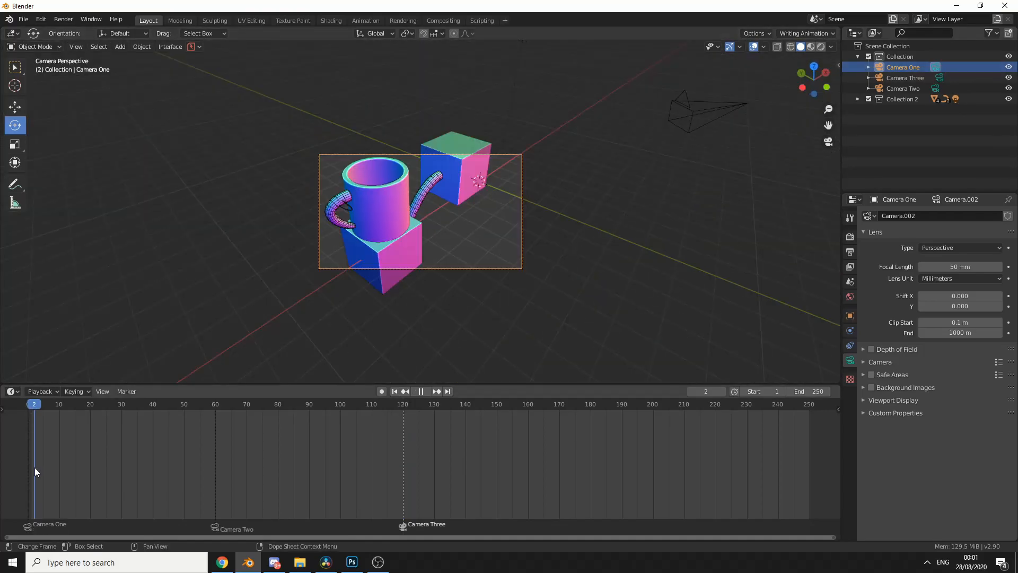
Play the animation so the view cuts to Camera Two at 60 and Camera Three at 120.
{"action": "left_click", "coordinate": [197, 403]}
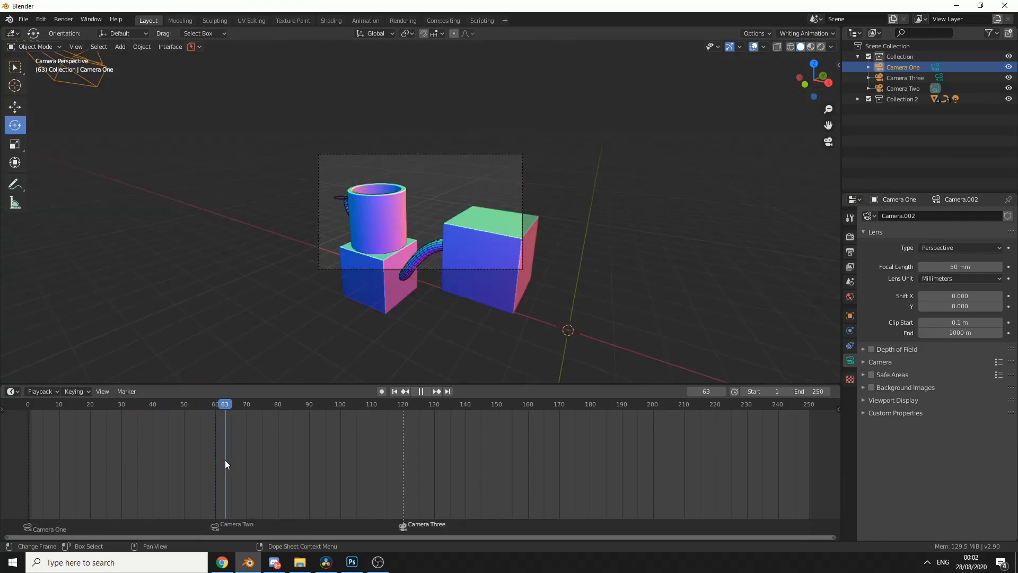
{"action": "left_click", "coordinate": [366, 403]}
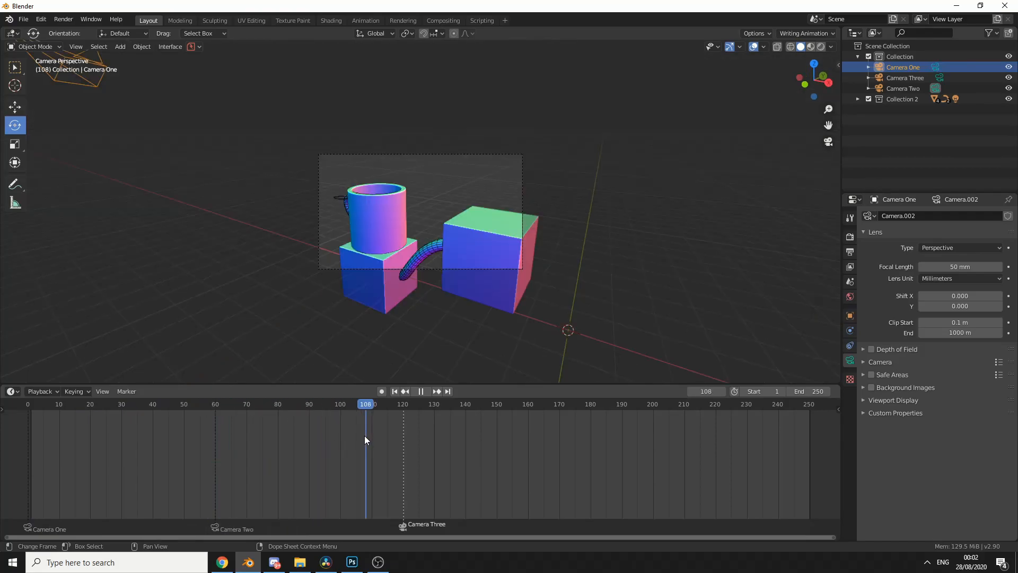
{"action": "left_click", "coordinate": [411, 403]}
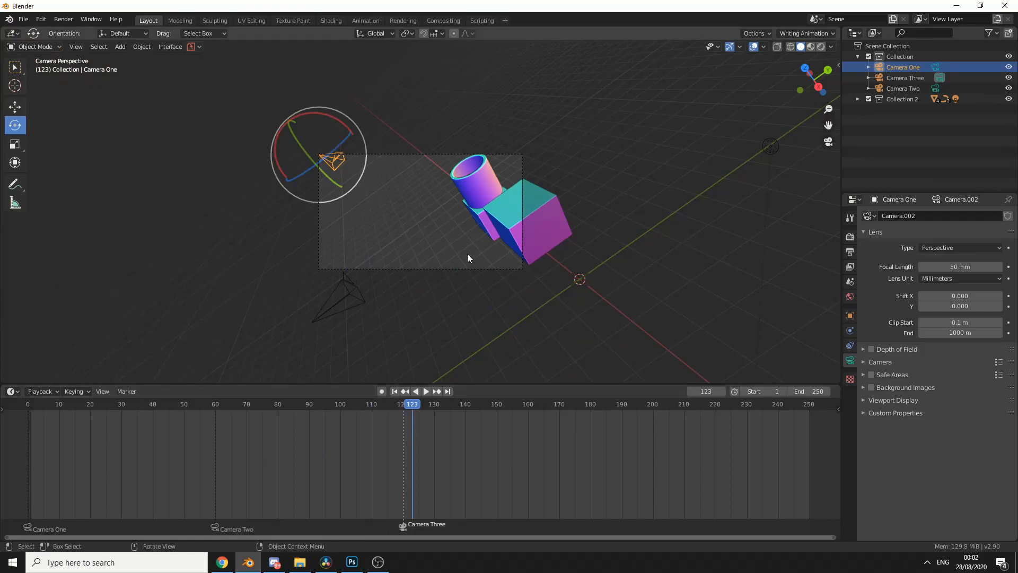
{"action": "mouse_move", "coordinate": [468, 259]}
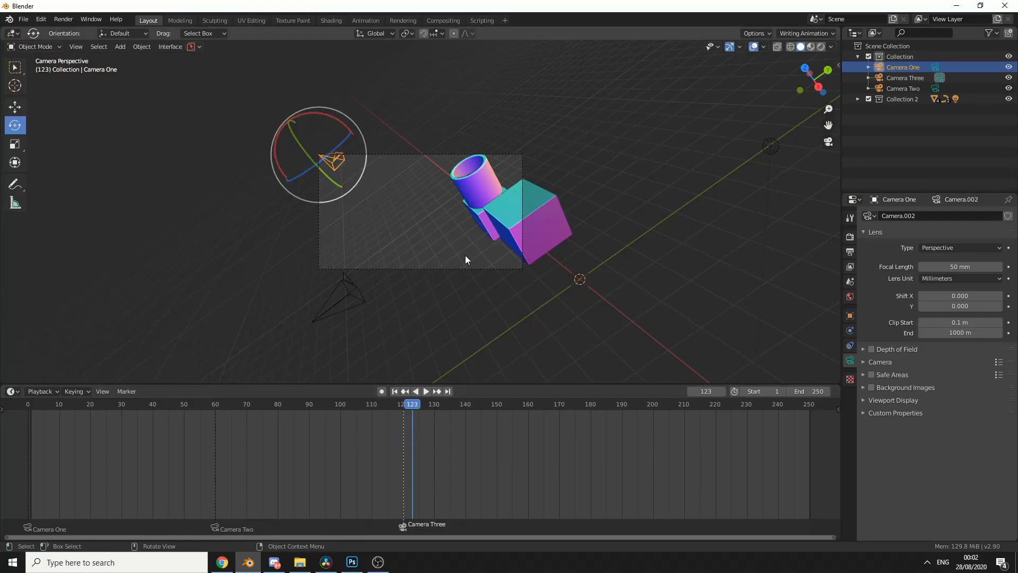